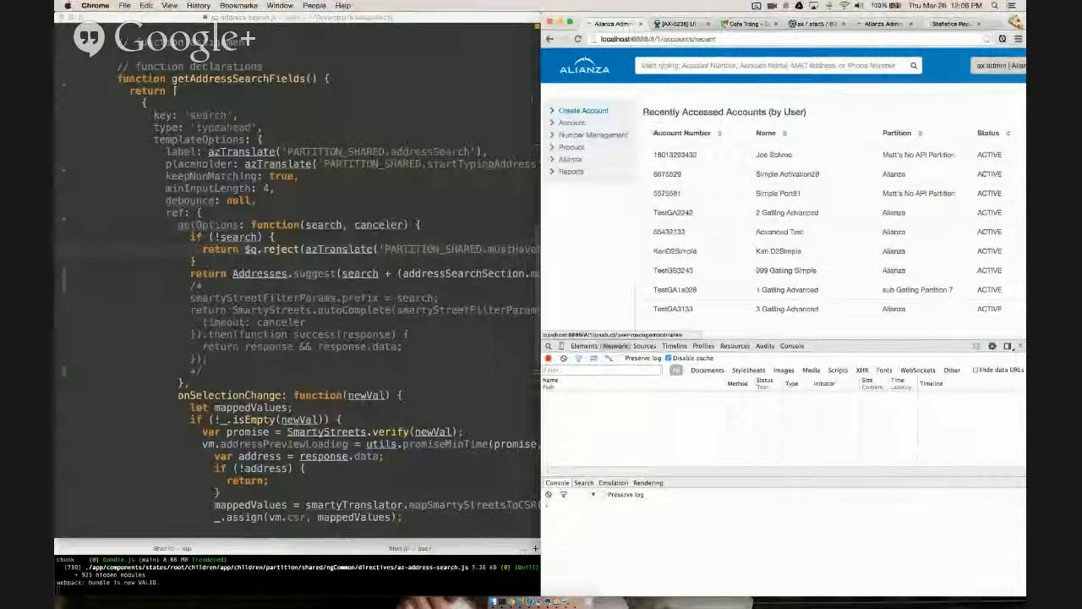
# Focus the WebStorm editor showing the address-search directive file.
pyautogui.click(578, 38)
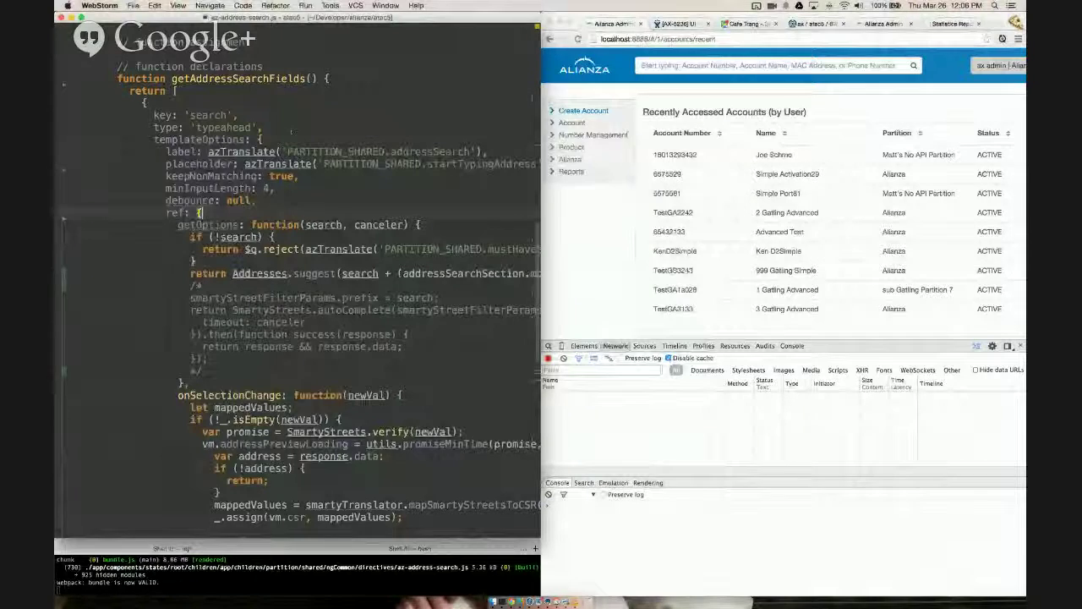
# Exit Distraction Free Mode via Help > Search for 'dis'.
pyautogui.click(415, 5)
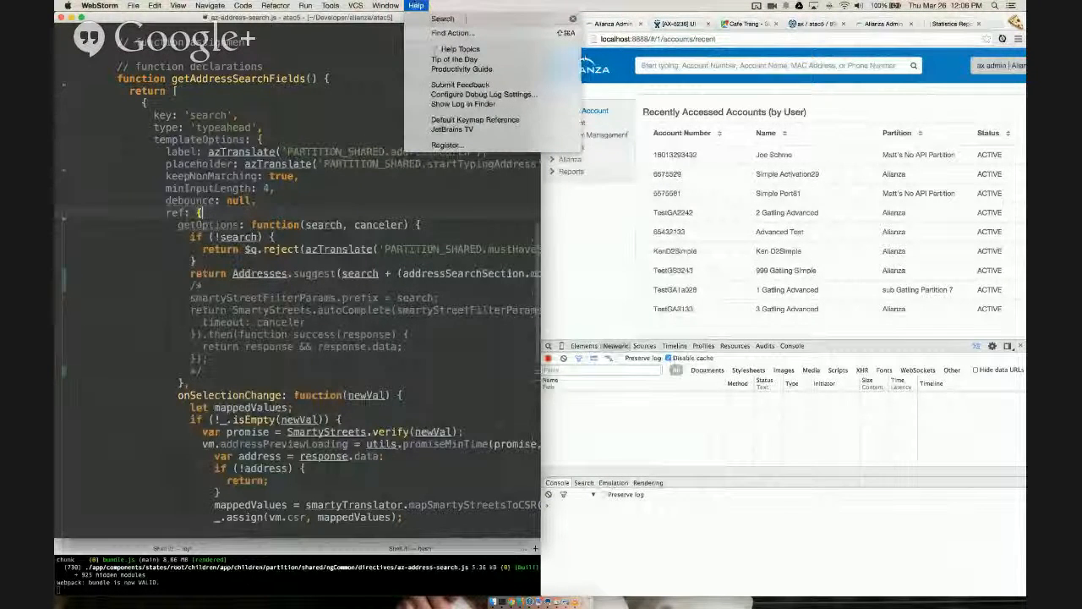
pyautogui.click(177, 6)
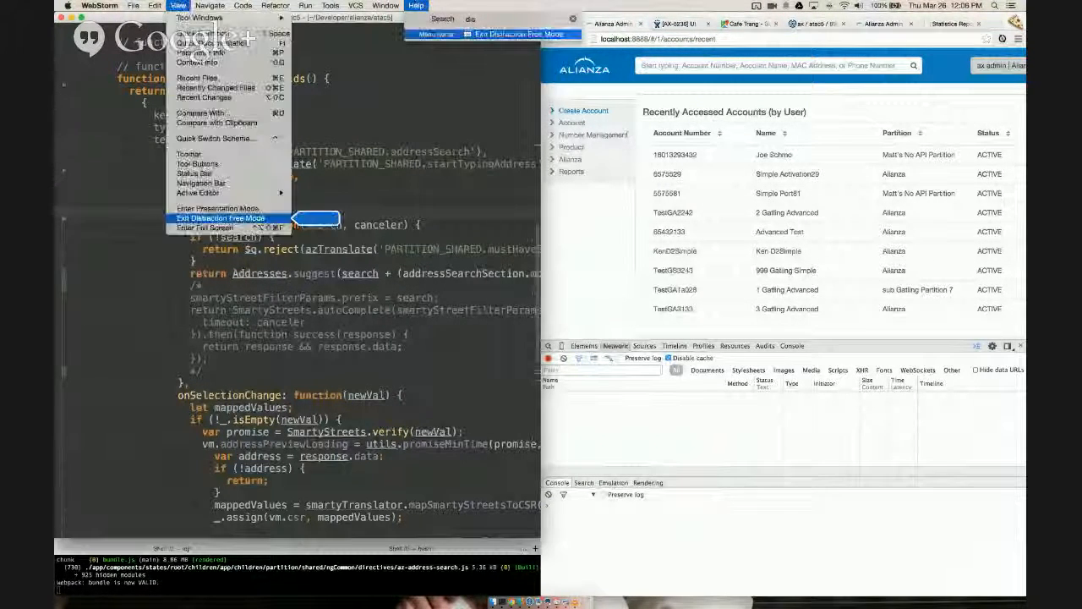
pyautogui.click(220, 218)
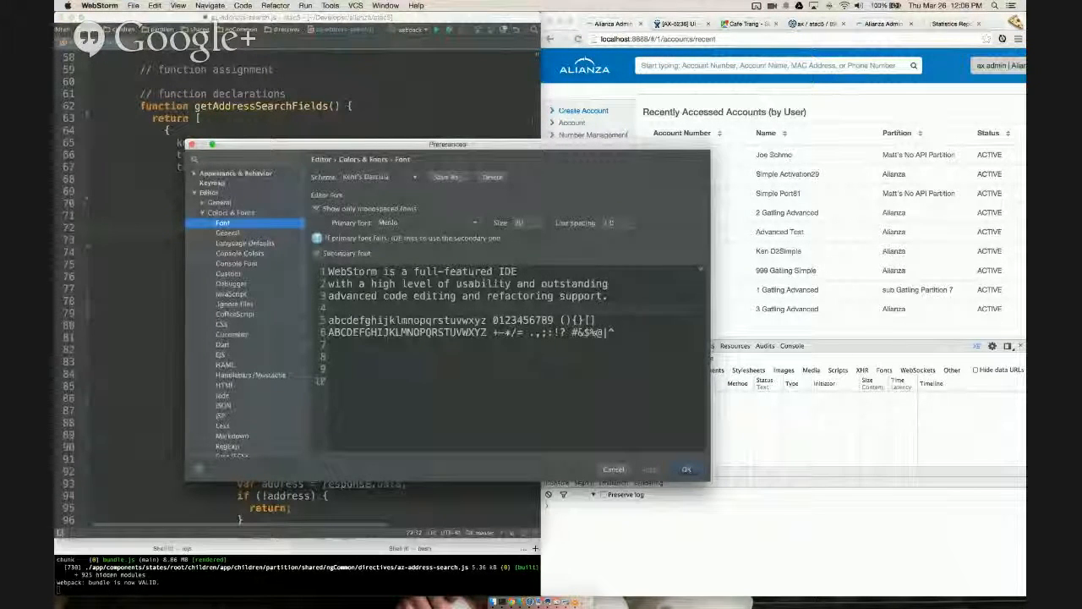
# Apply the changed editor font size and scroll through the code.
pyautogui.click(613, 469)
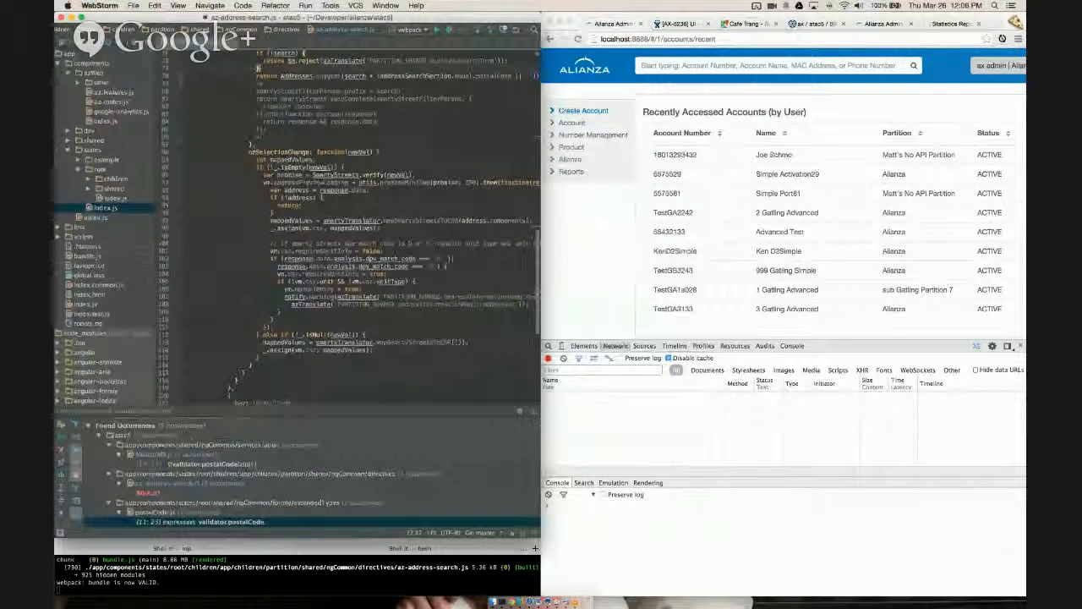
pyautogui.scroll(3)
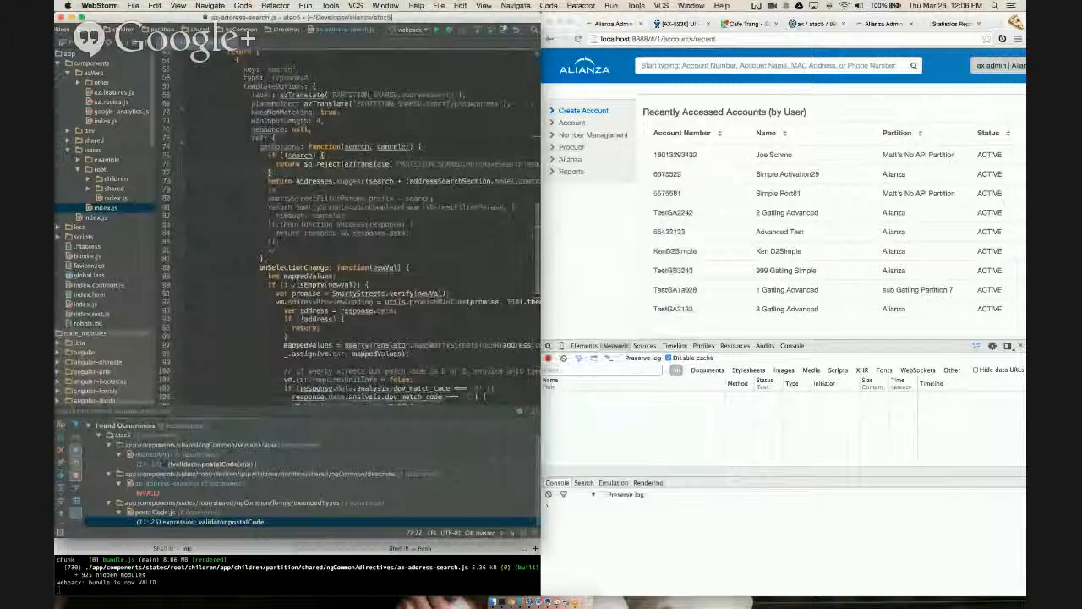
pyautogui.scroll(-3)
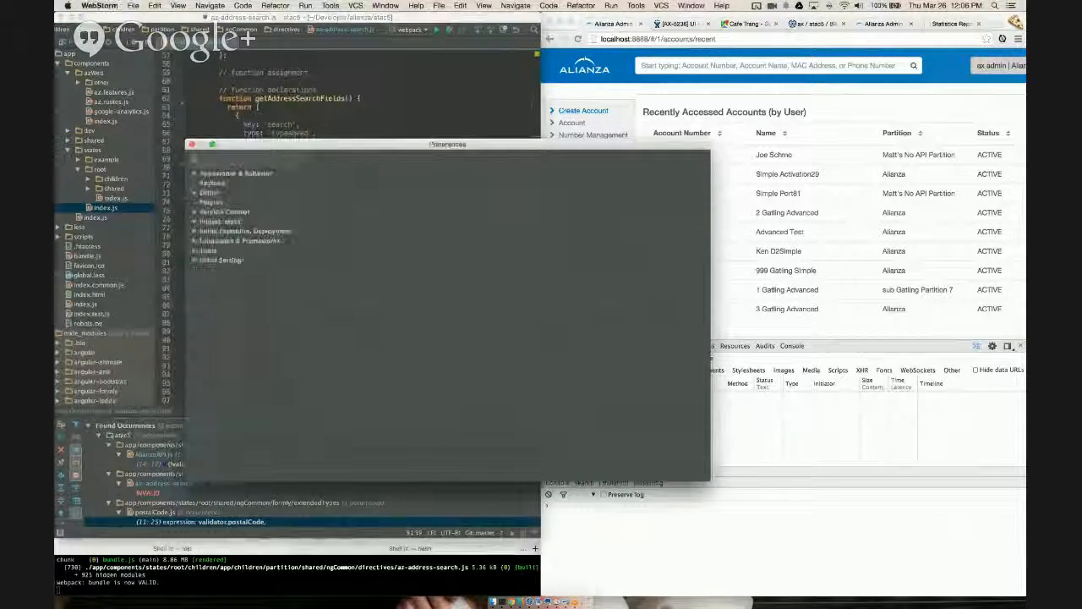
# Confirm a larger editor font size and scroll the editor.
pyautogui.click(223, 222)
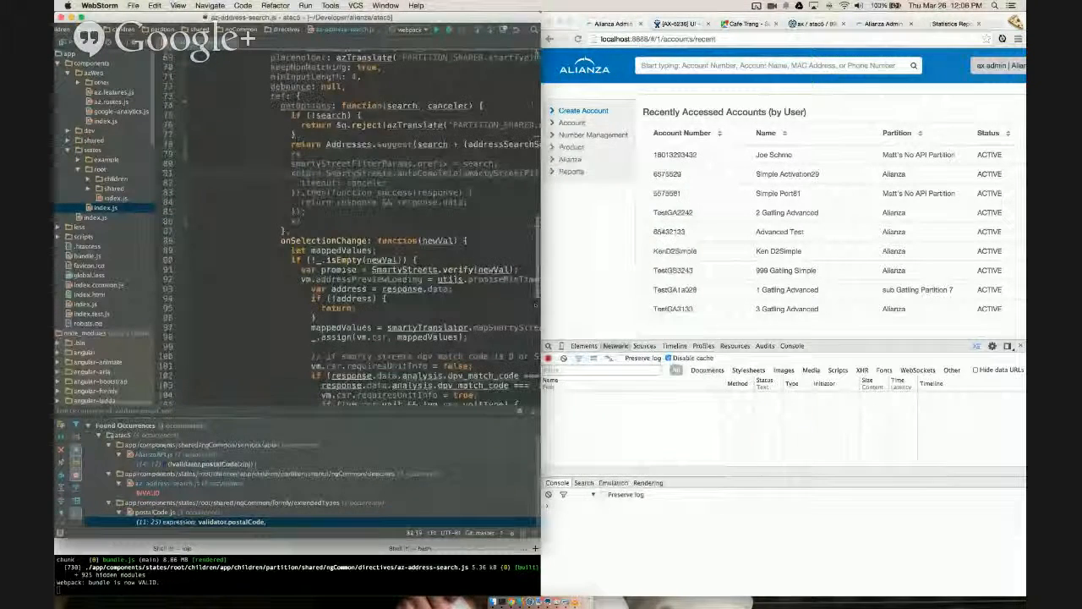
pyautogui.scroll(3)
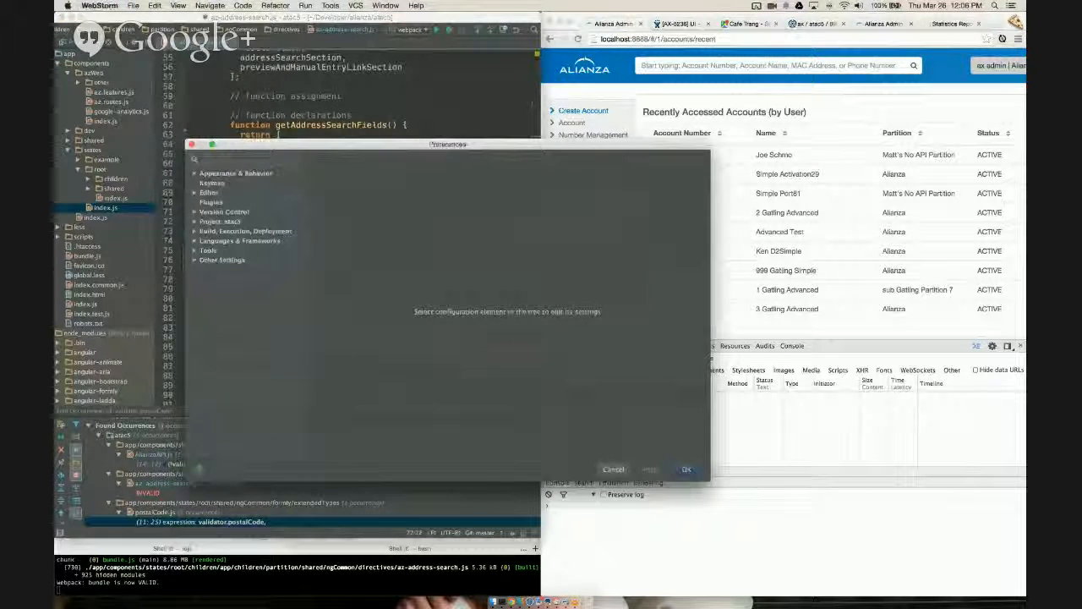
# Confirm a further enlarged font size and scroll the address-search directive code.
pyautogui.click(223, 222)
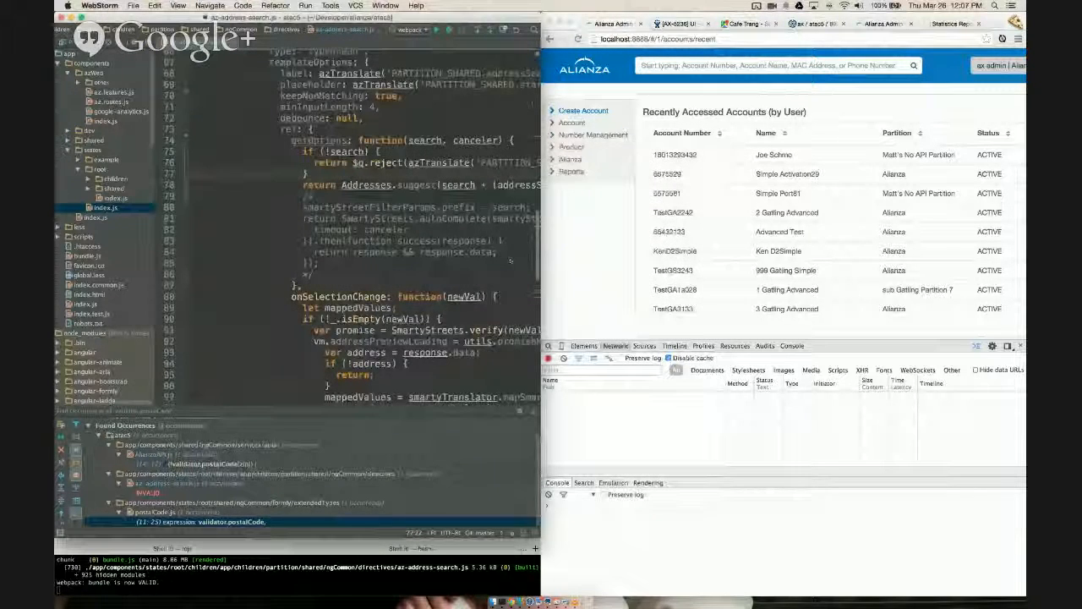
pyautogui.scroll(3)
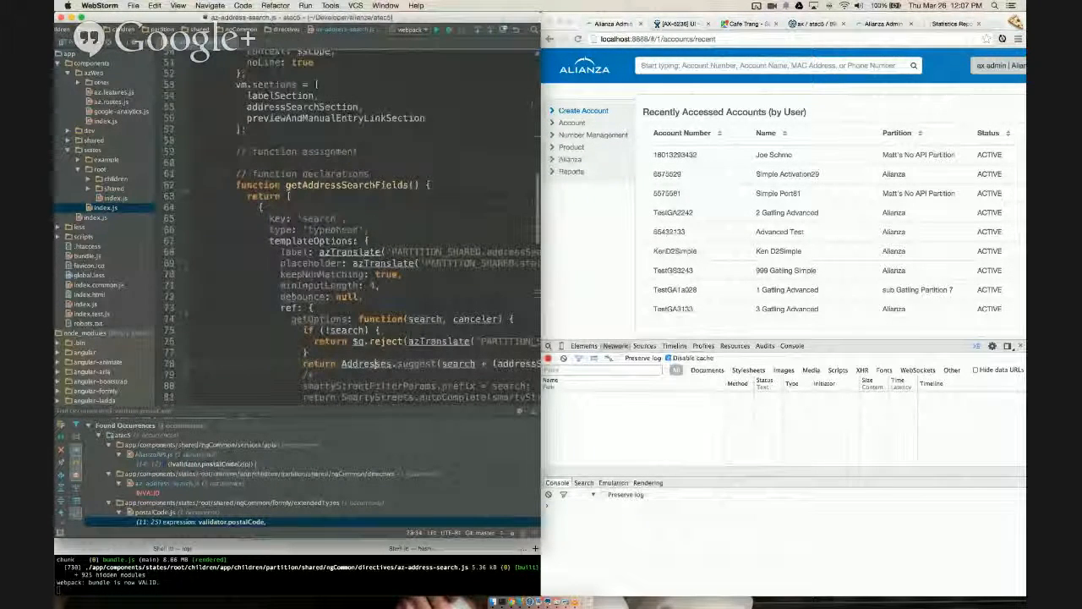